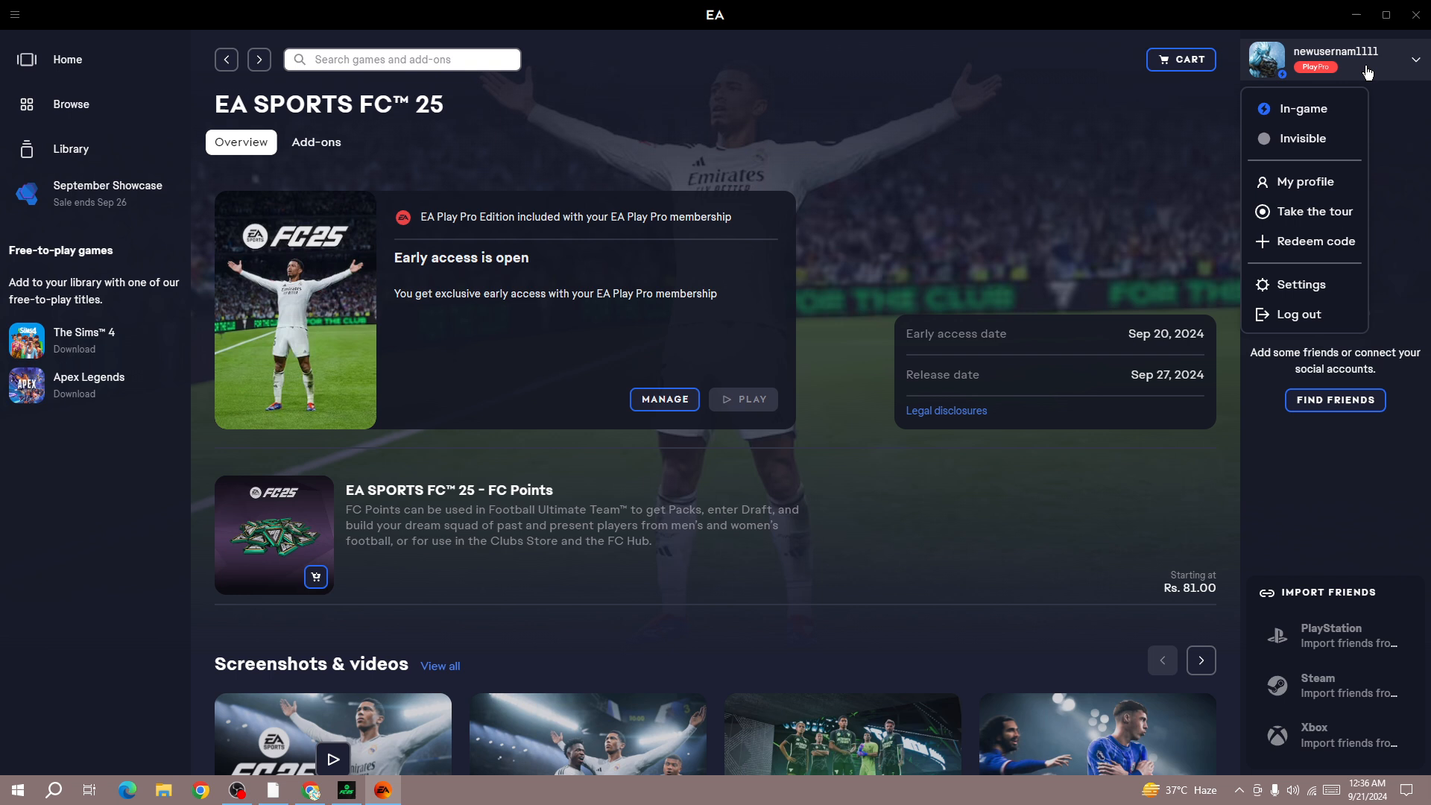
pyautogui.moveTo(1371, 71)
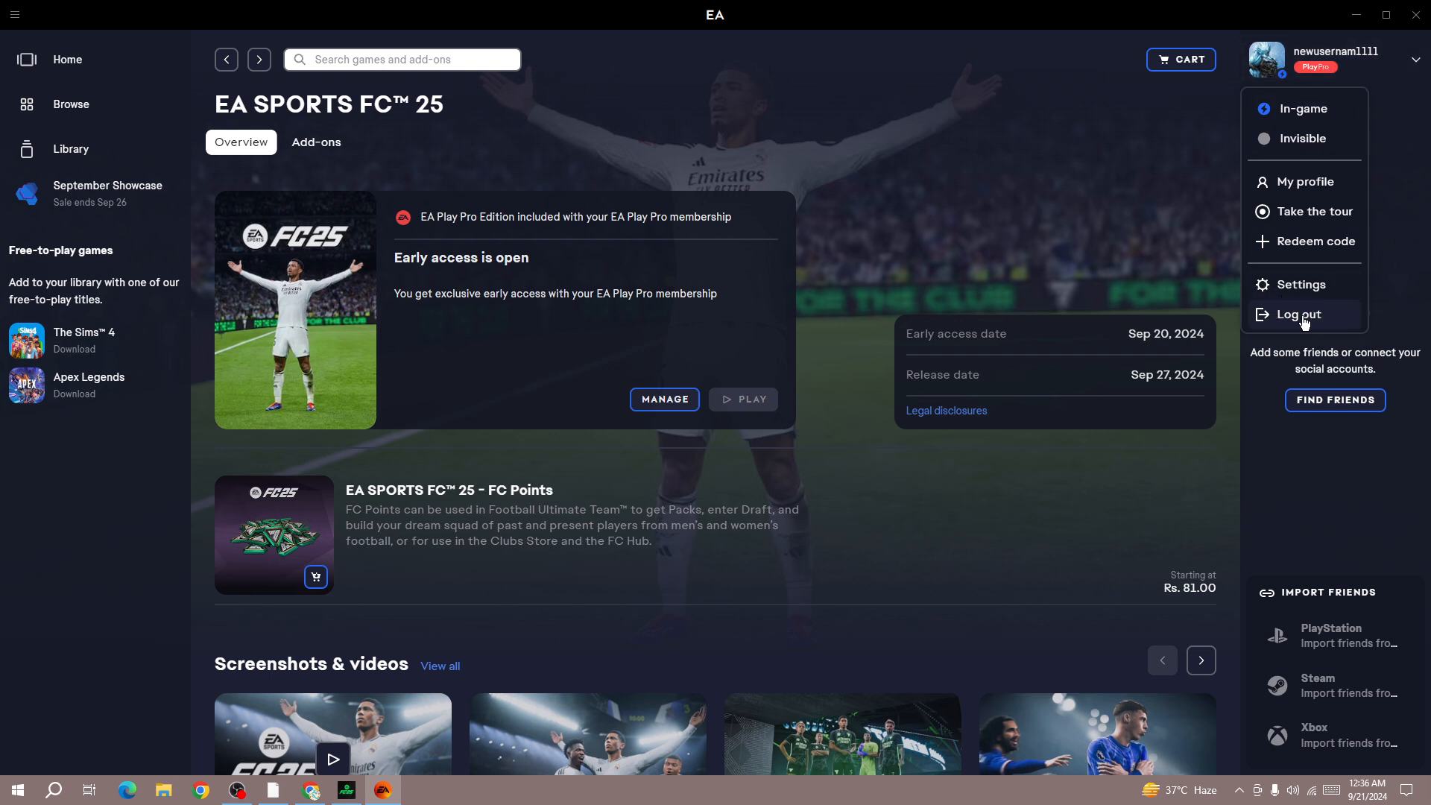
pyautogui.moveTo(1152, 267)
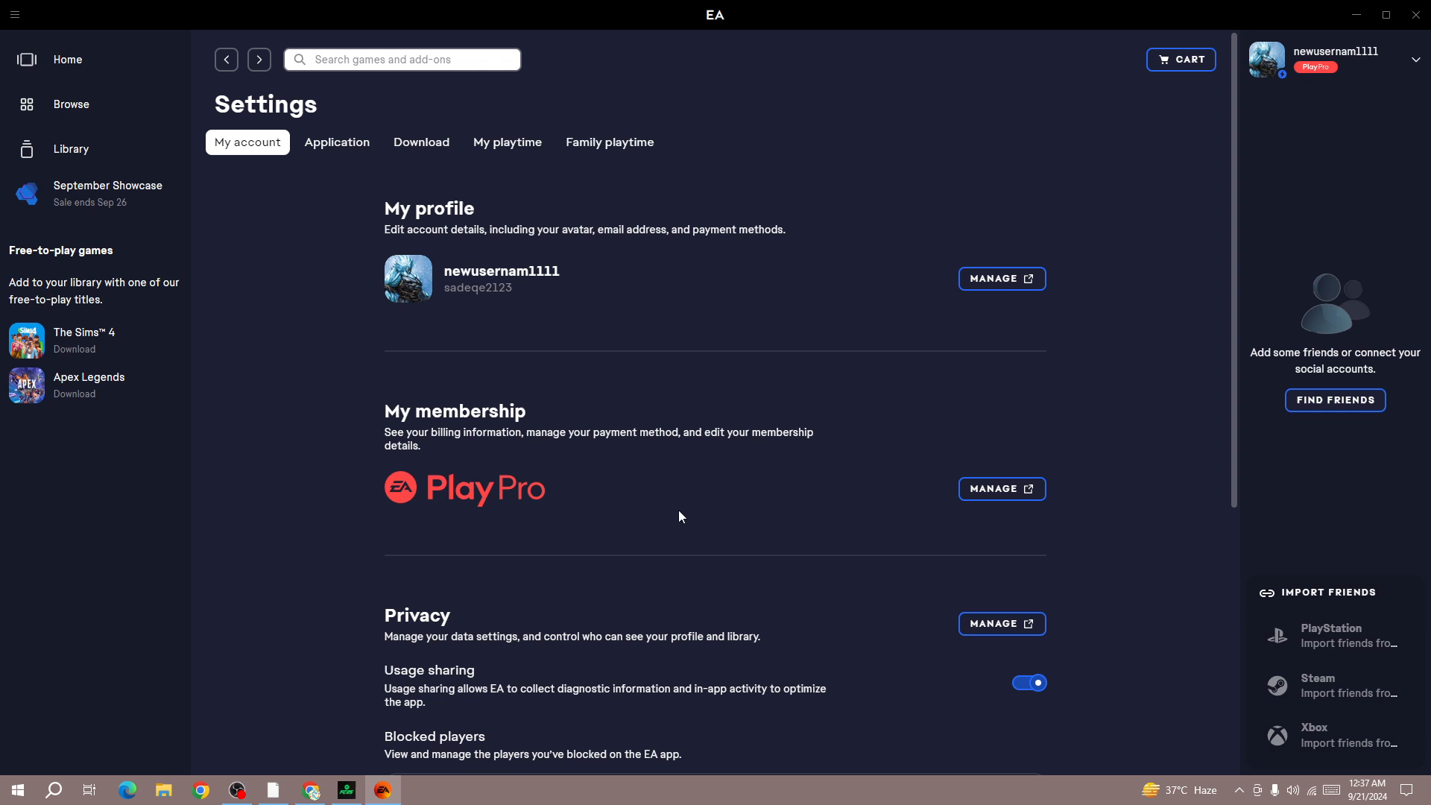
pyautogui.moveTo(533, 483)
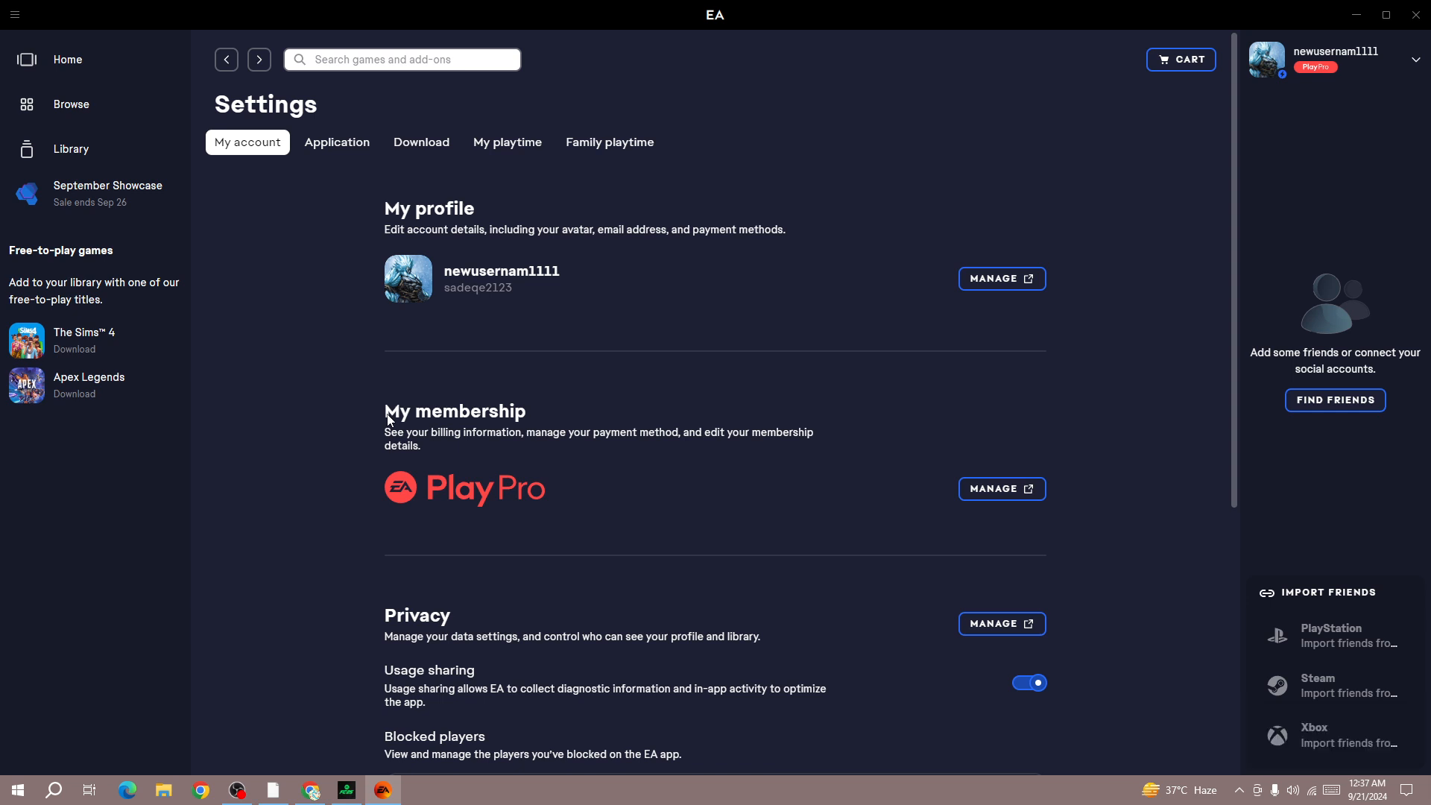
pyautogui.moveTo(128, 449)
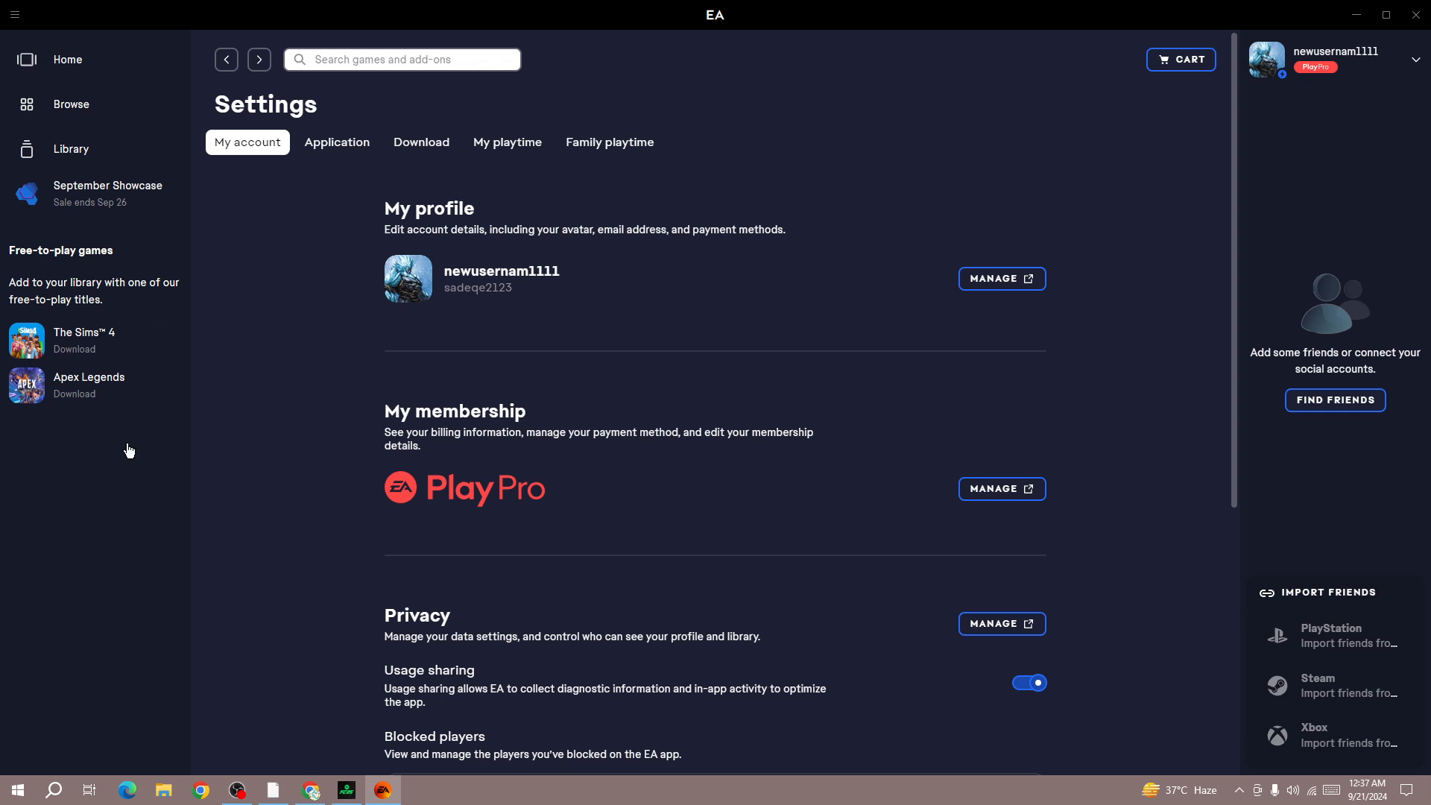
# Bring up the Windows Start menu over the EA app's My account settings.
pyautogui.click(14, 788)
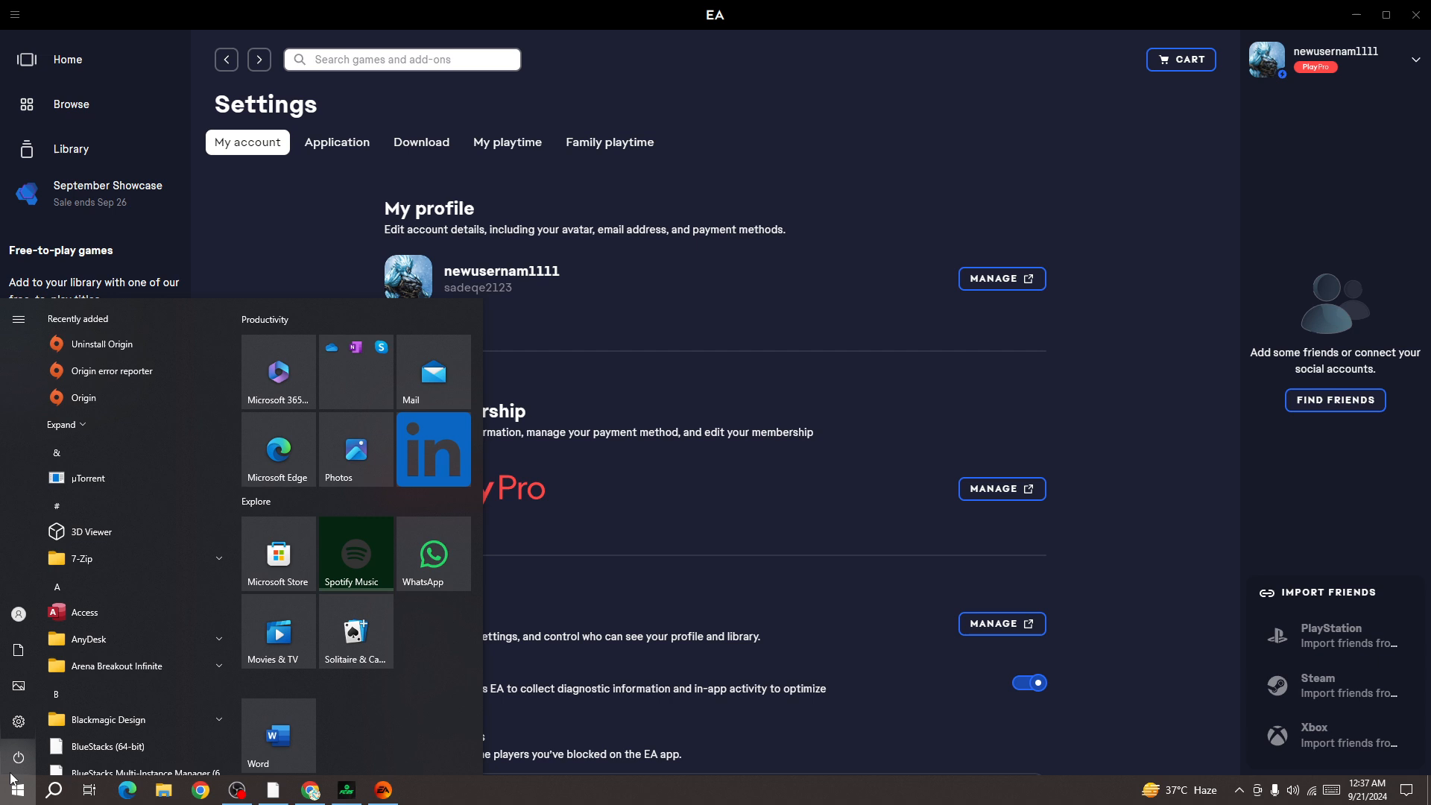
# Dismiss the Start menu, leaving the My account settings page visible.
pyautogui.click(18, 757)
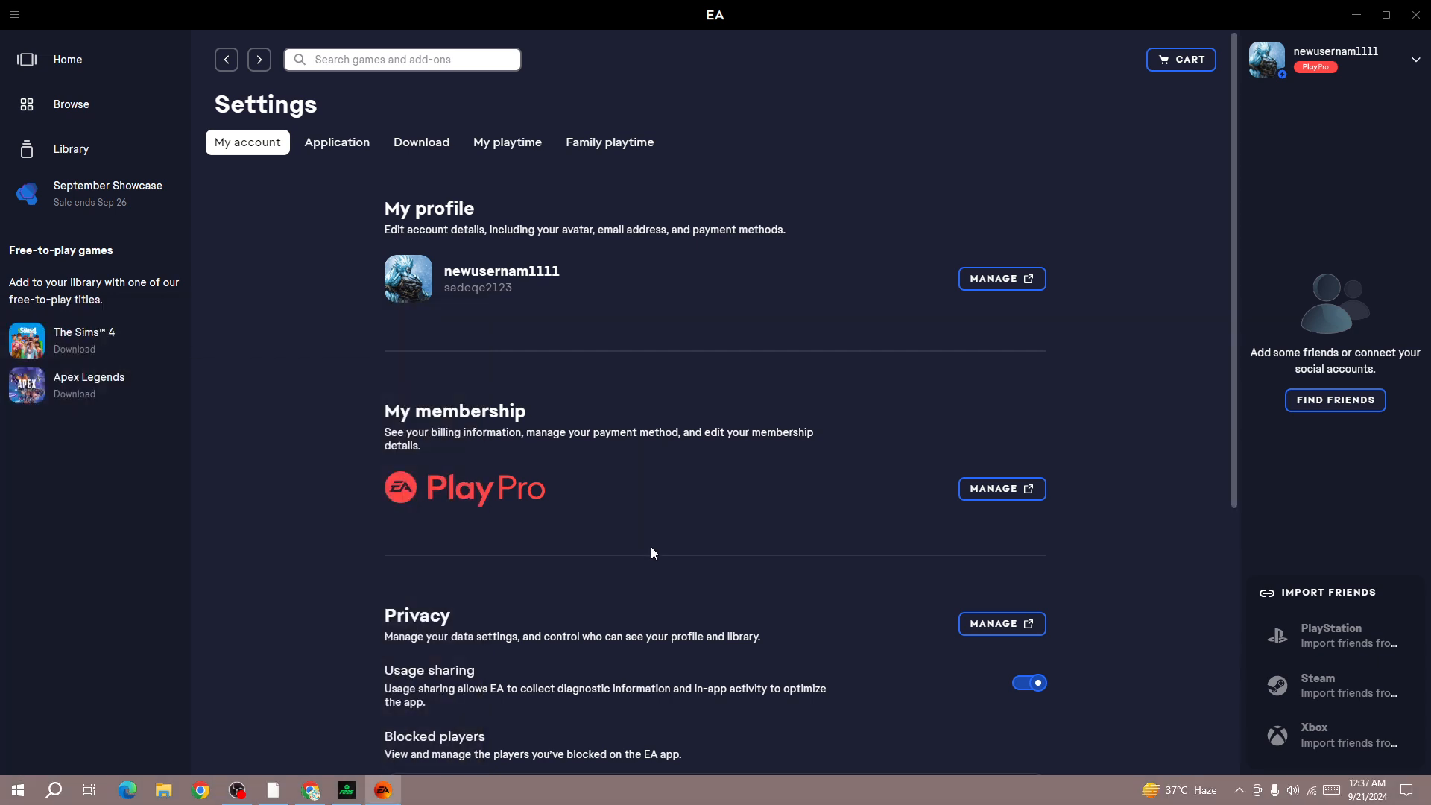
pyautogui.moveTo(351, 587)
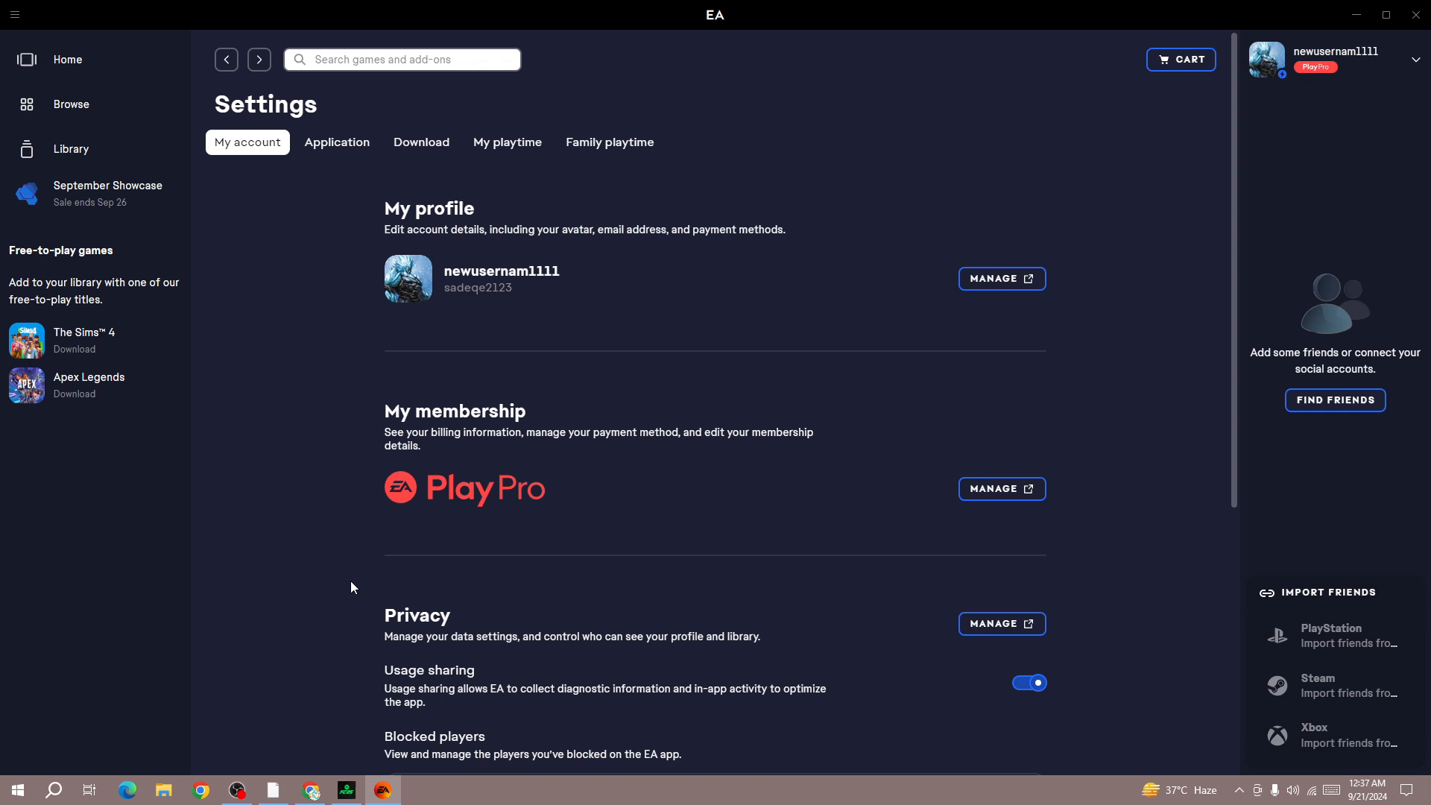
pyautogui.moveTo(361, 589)
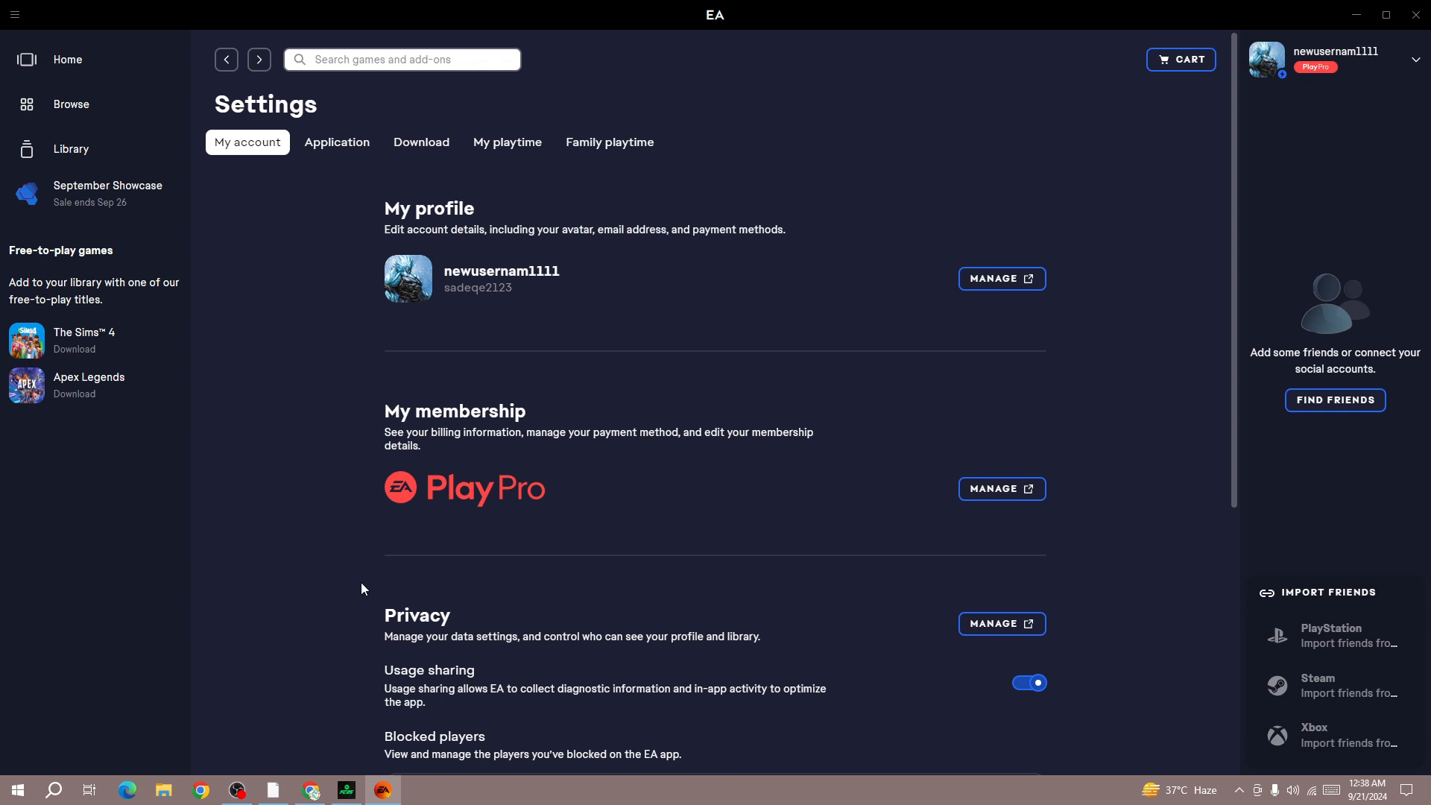
pyautogui.moveTo(337, 590)
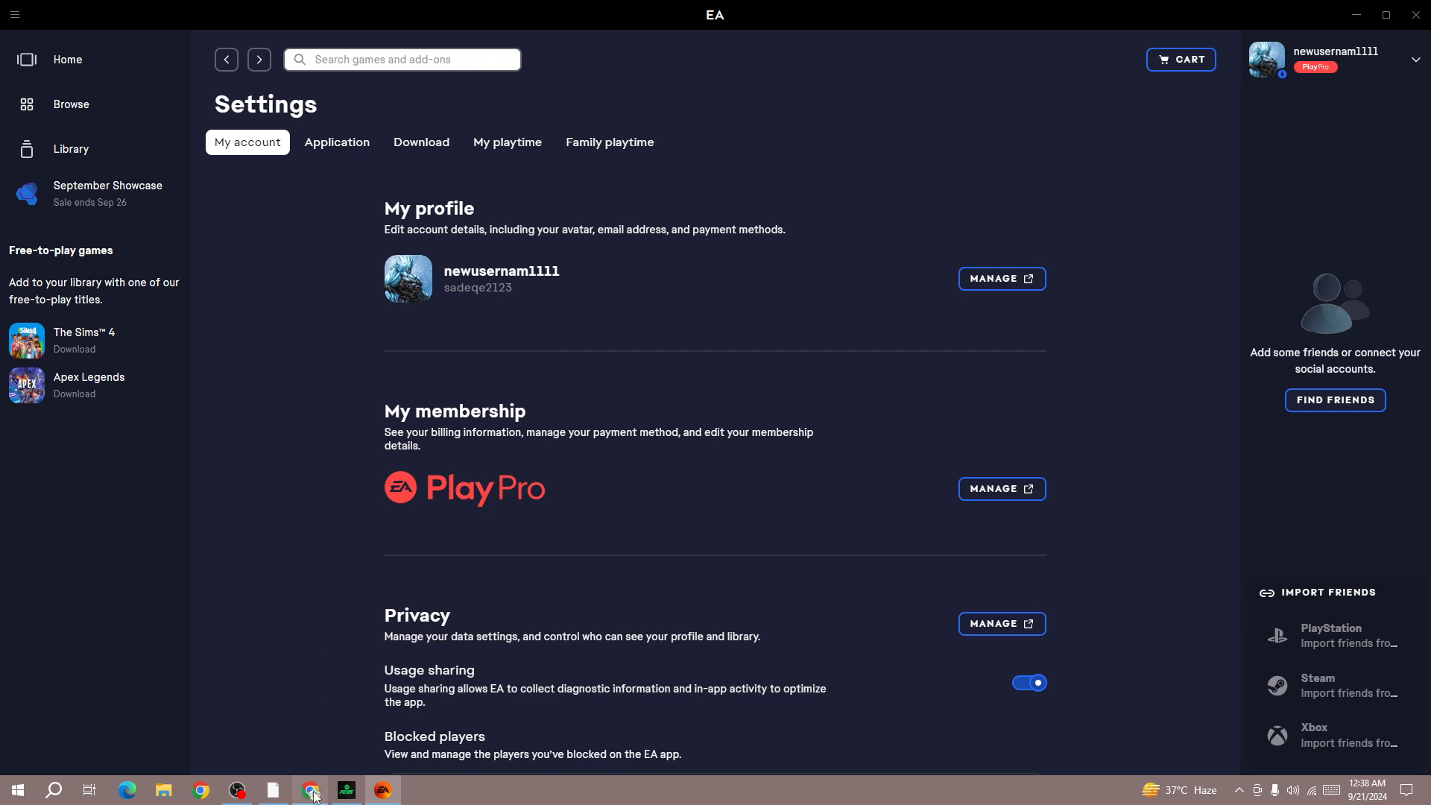
# Switch to Chrome and start entering 'ea' in a new tab's address bar.
pyautogui.click(312, 789)
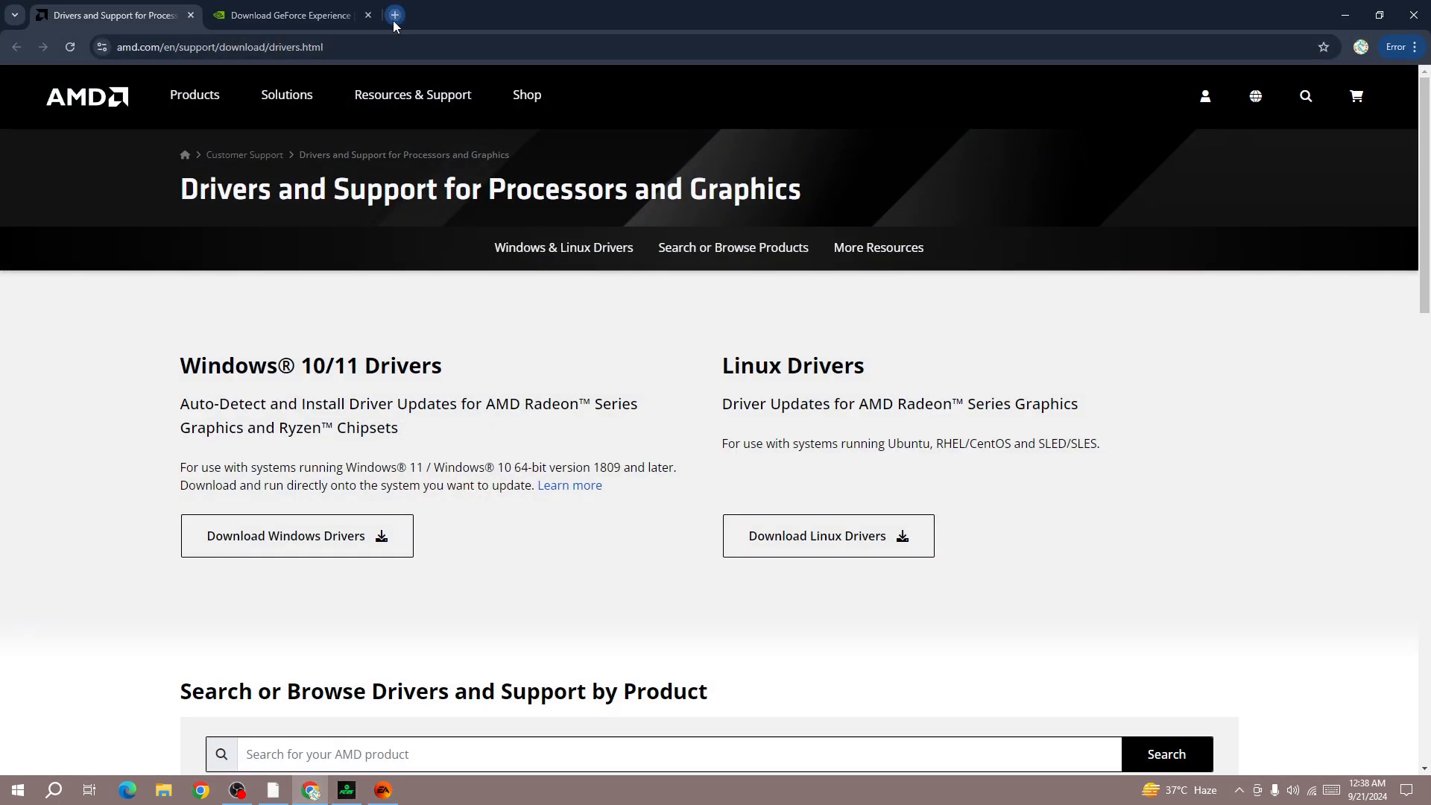
pyautogui.click(393, 15)
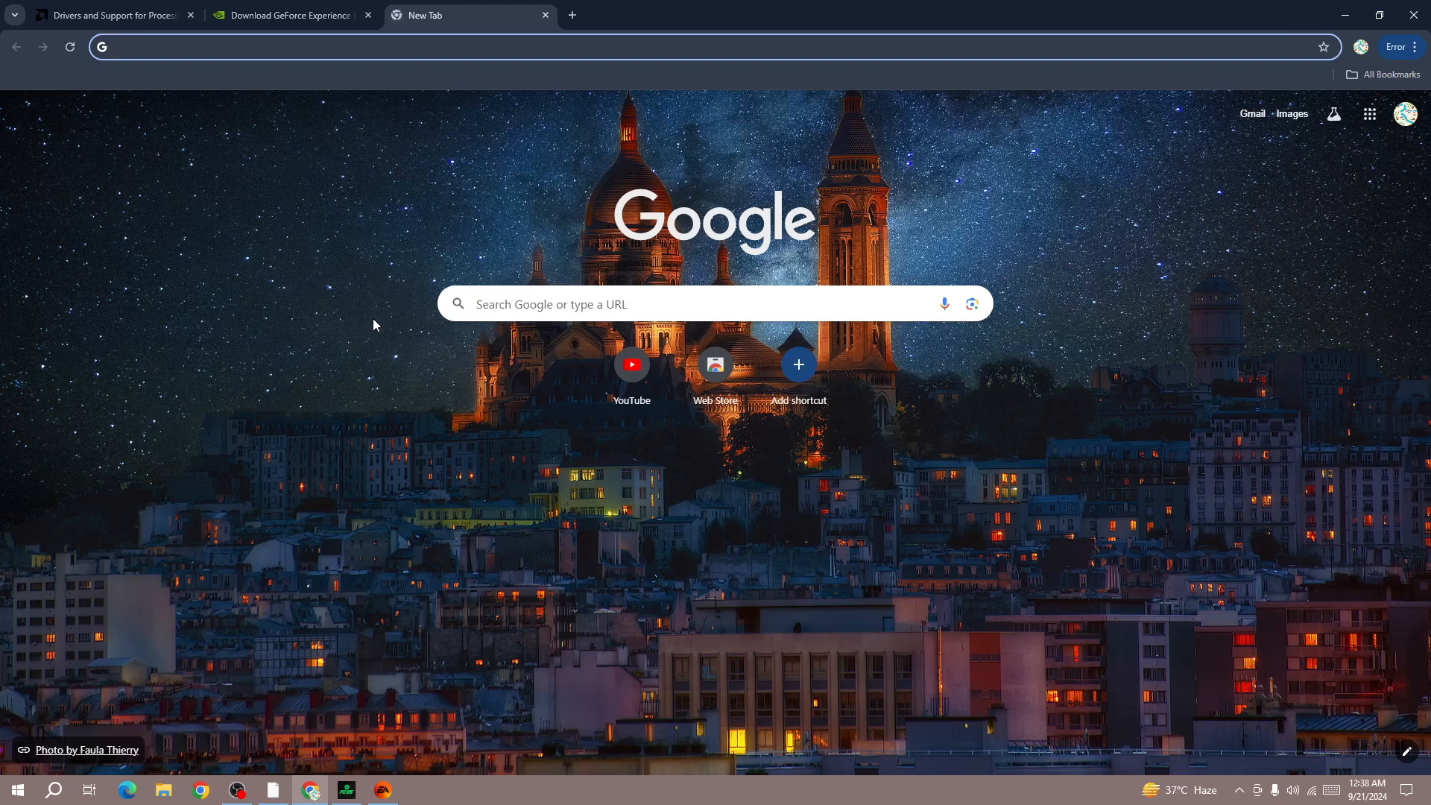
pyautogui.write('ea')
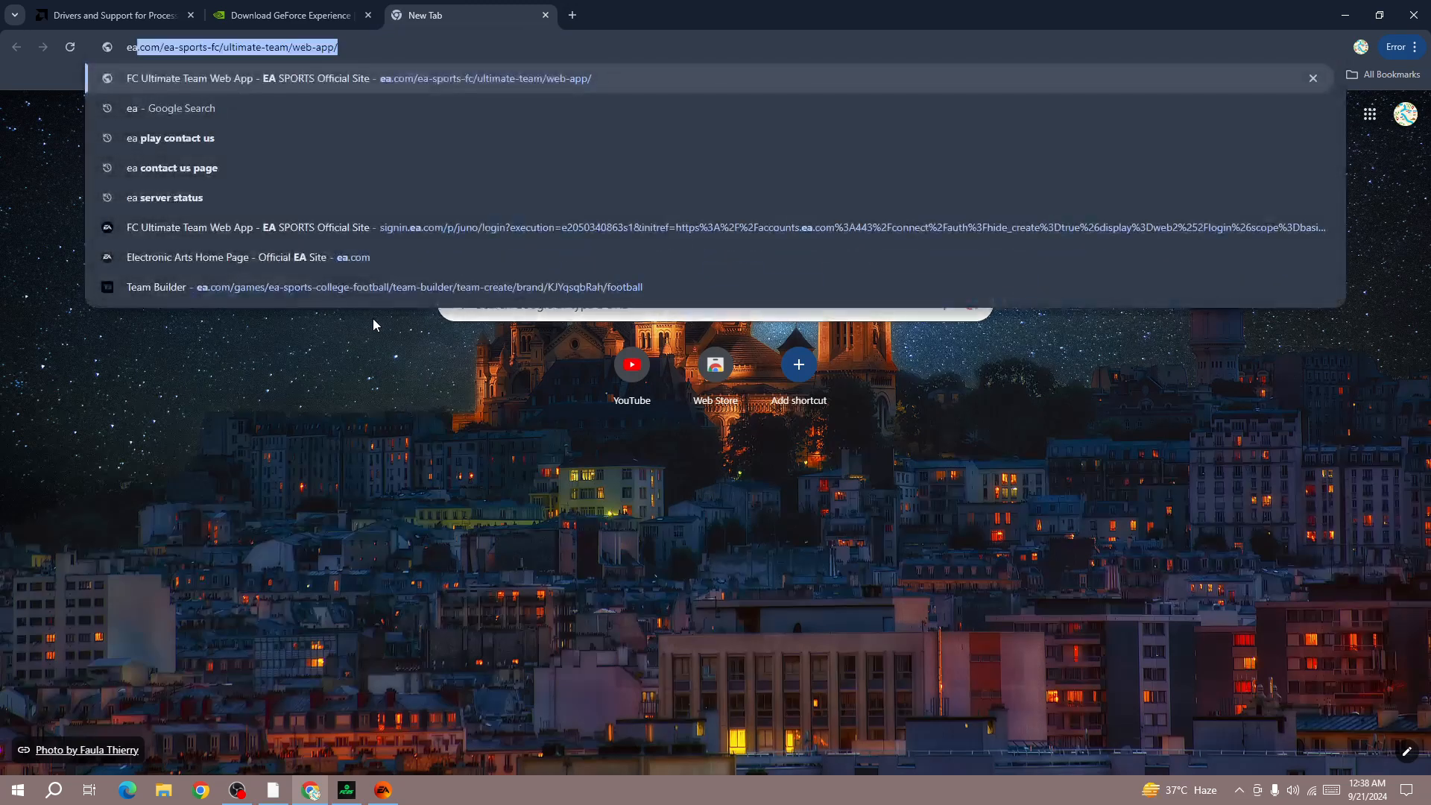